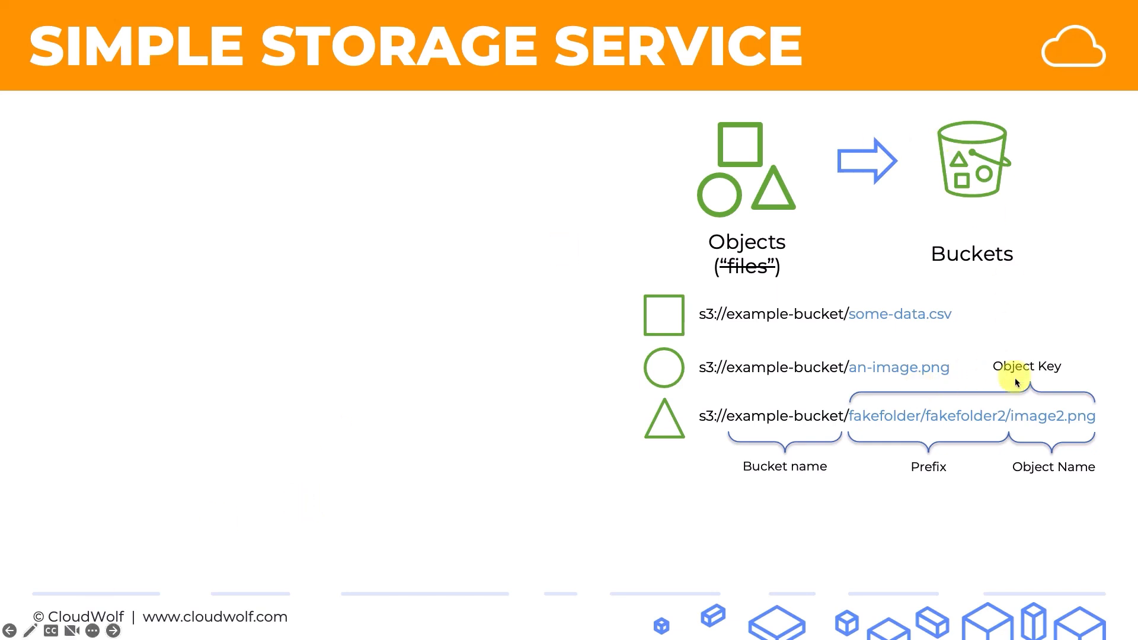
mouse_move(1004, 436)
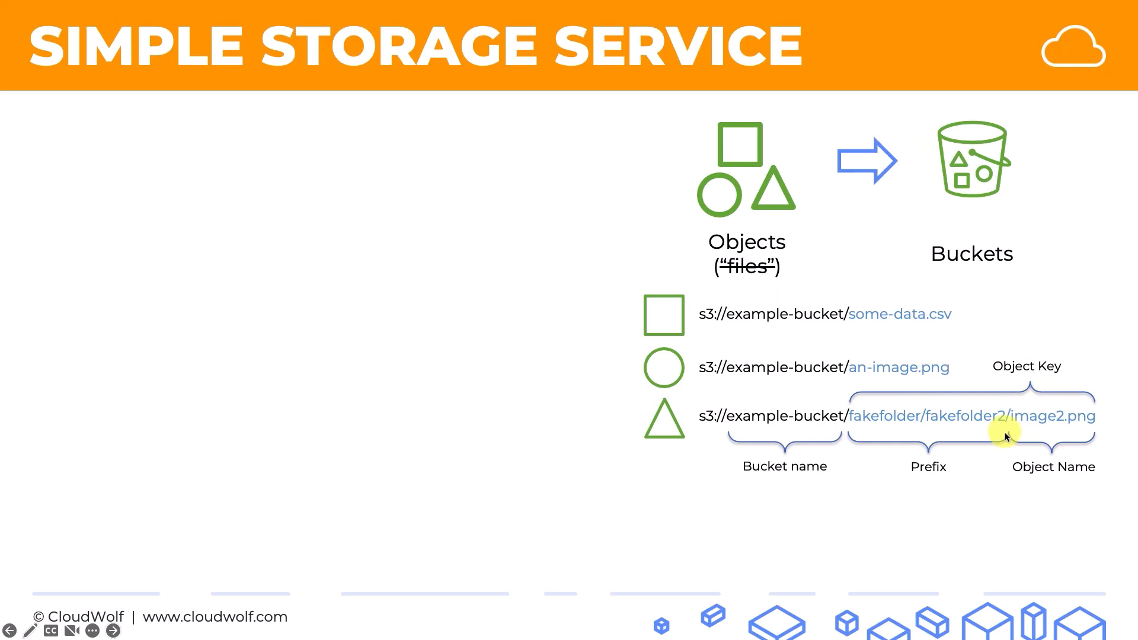
mouse_move(966, 407)
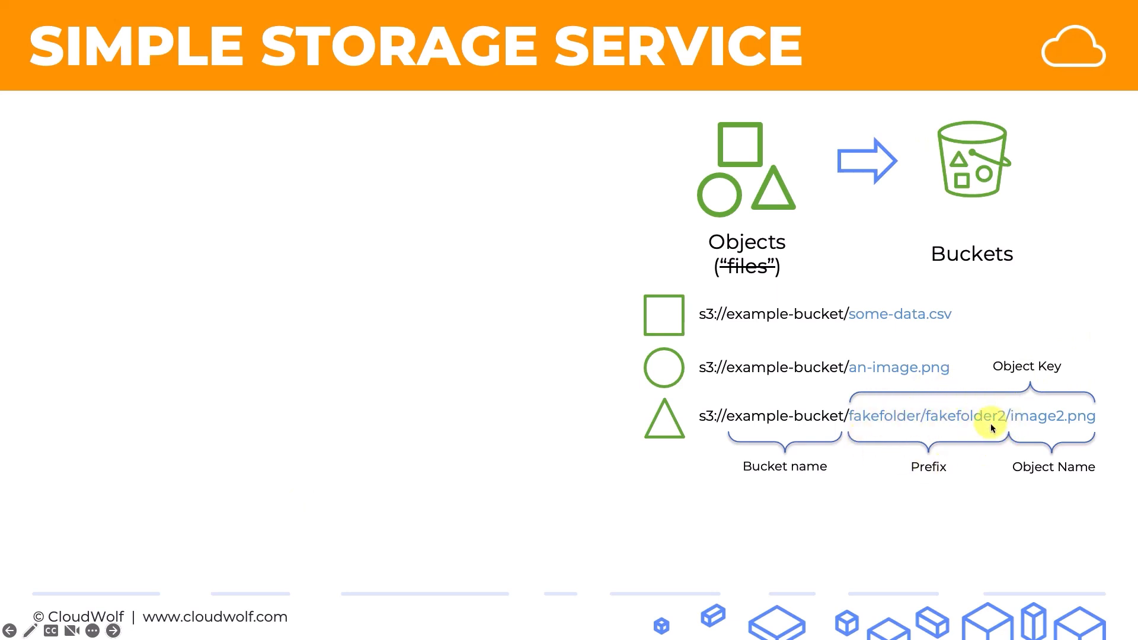
mouse_move(959, 417)
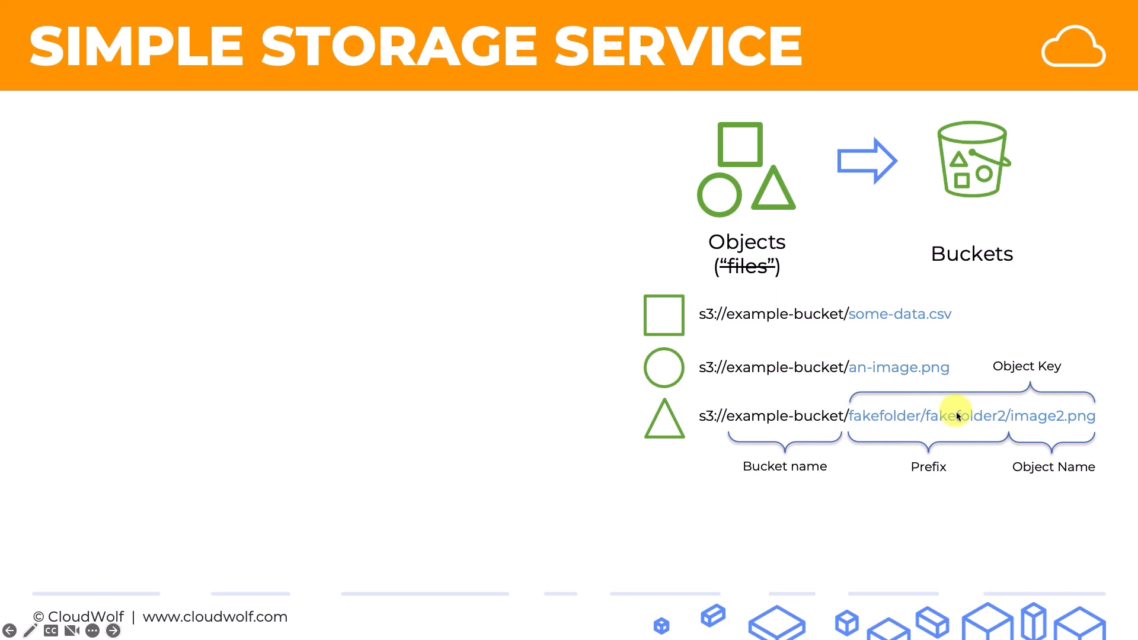
mouse_move(980, 435)
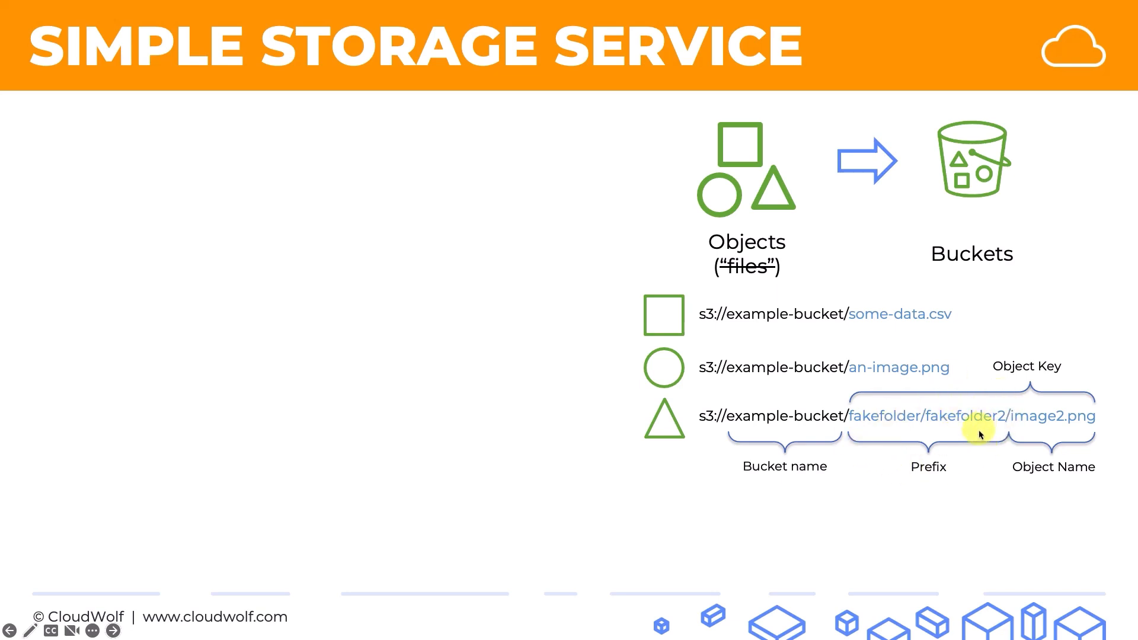
mouse_move(1073, 443)
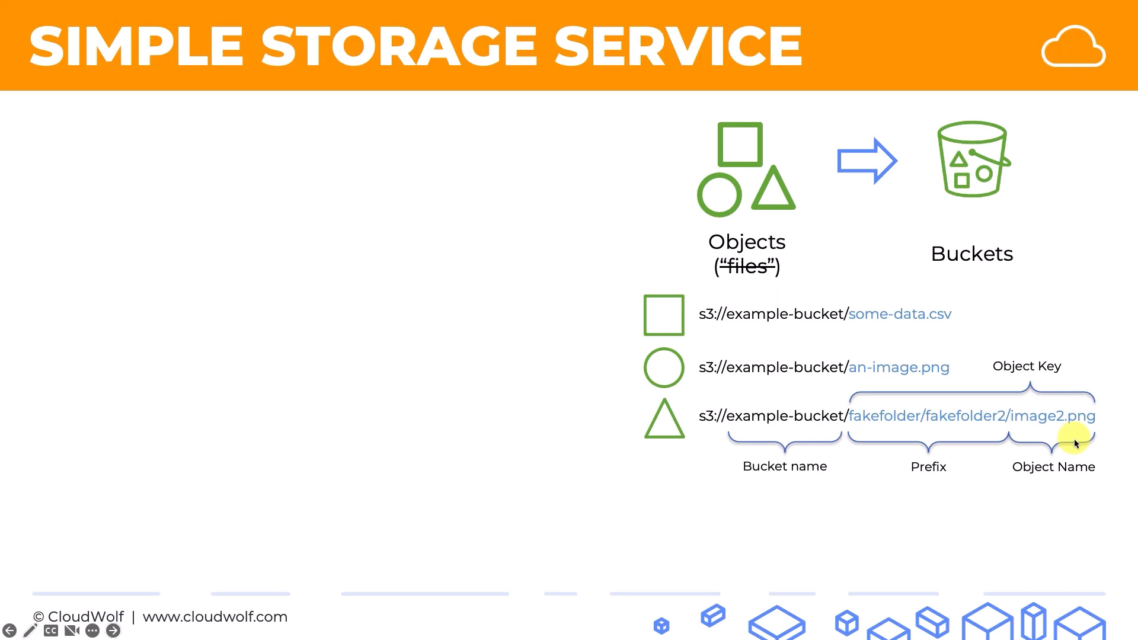
mouse_move(1024, 384)
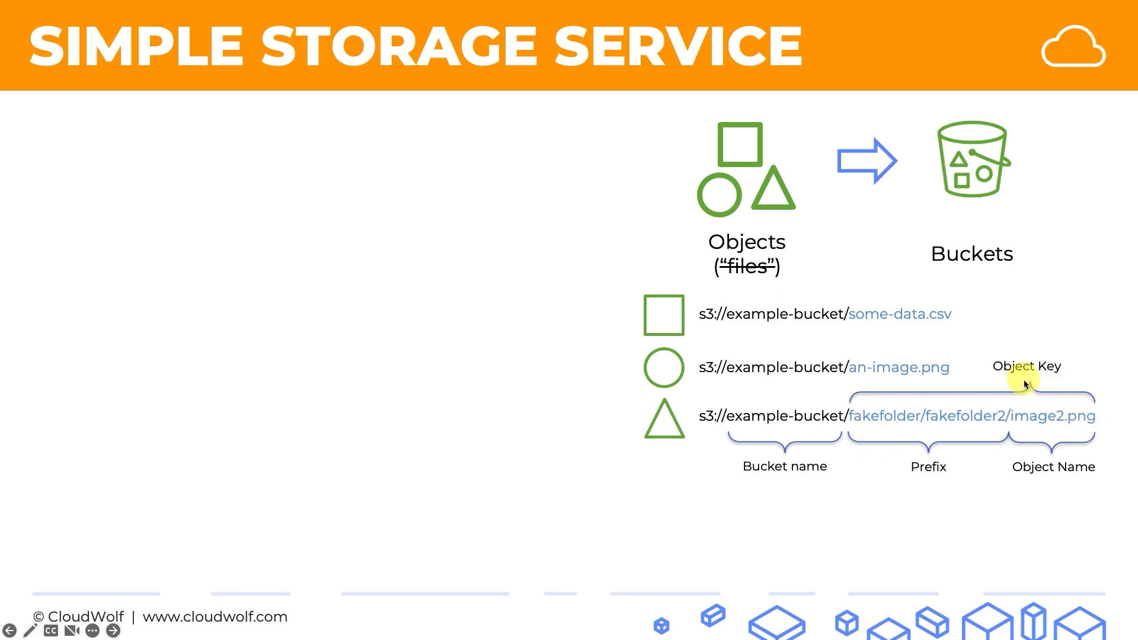
mouse_move(1065, 387)
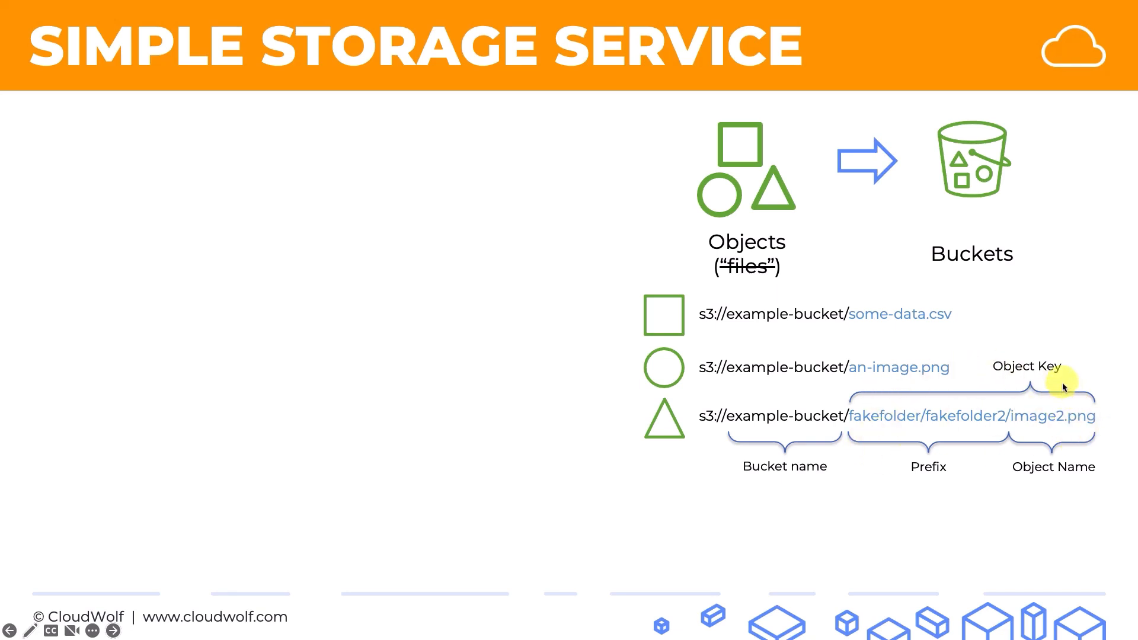
mouse_move(1107, 419)
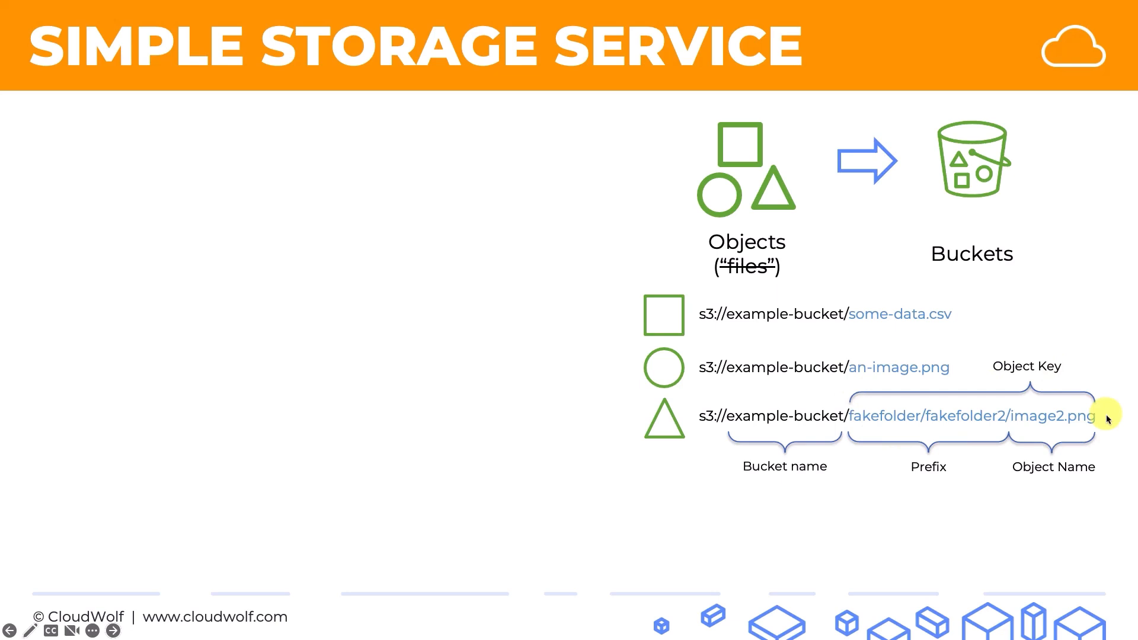
mouse_move(495, 267)
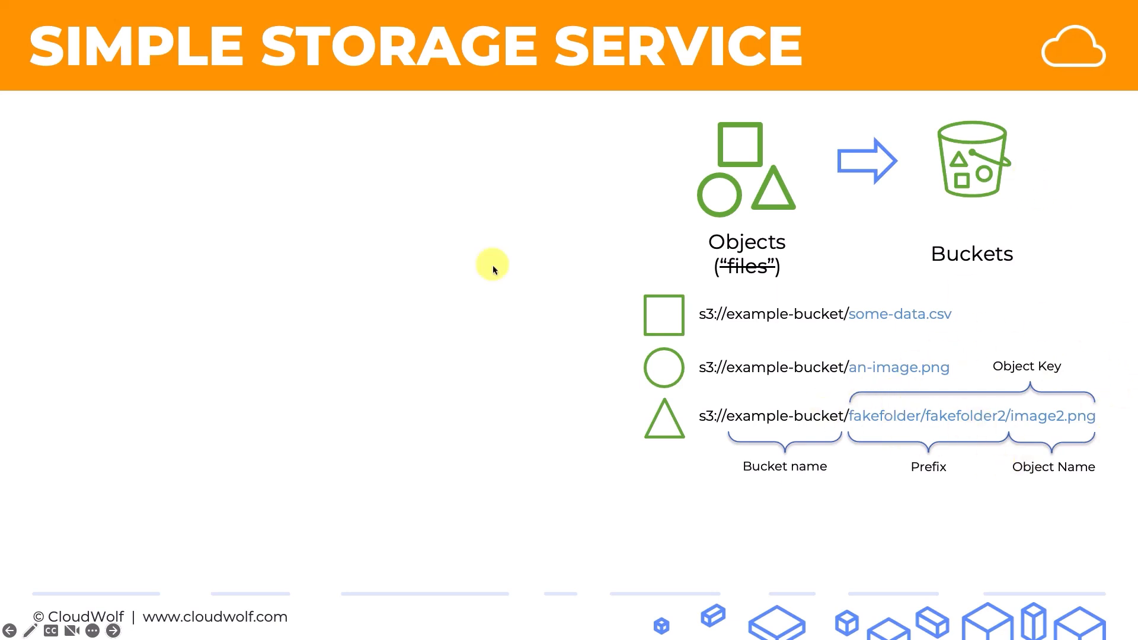